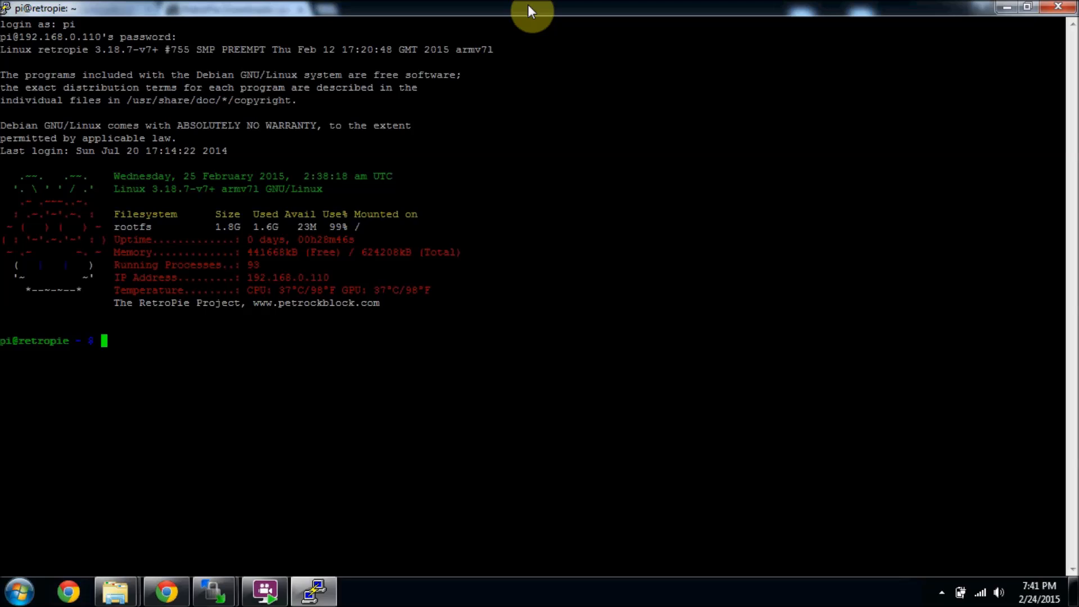
# Run sudo raspi-config at the RetroPie prompt to bring up the configuration menu.
pyautogui.write('sudo ra')
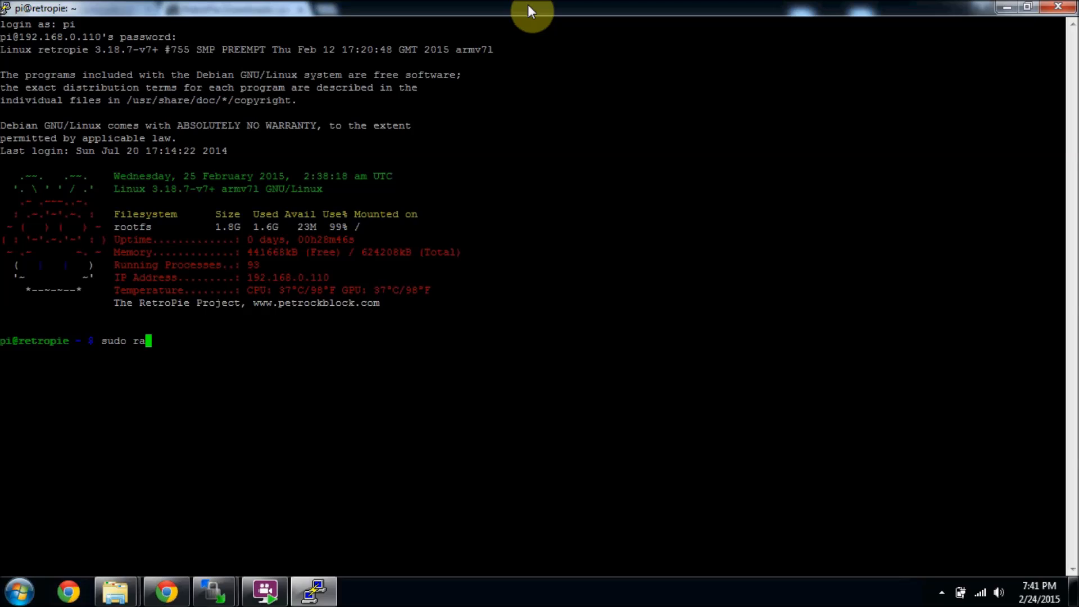
pyautogui.write('spi-co')
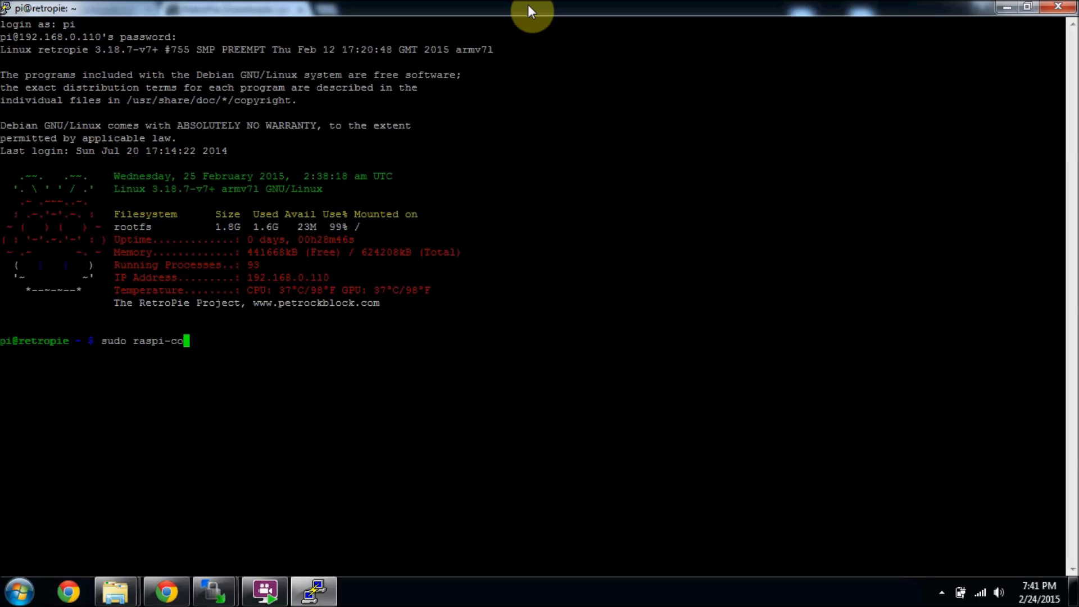
pyautogui.write('nfig')
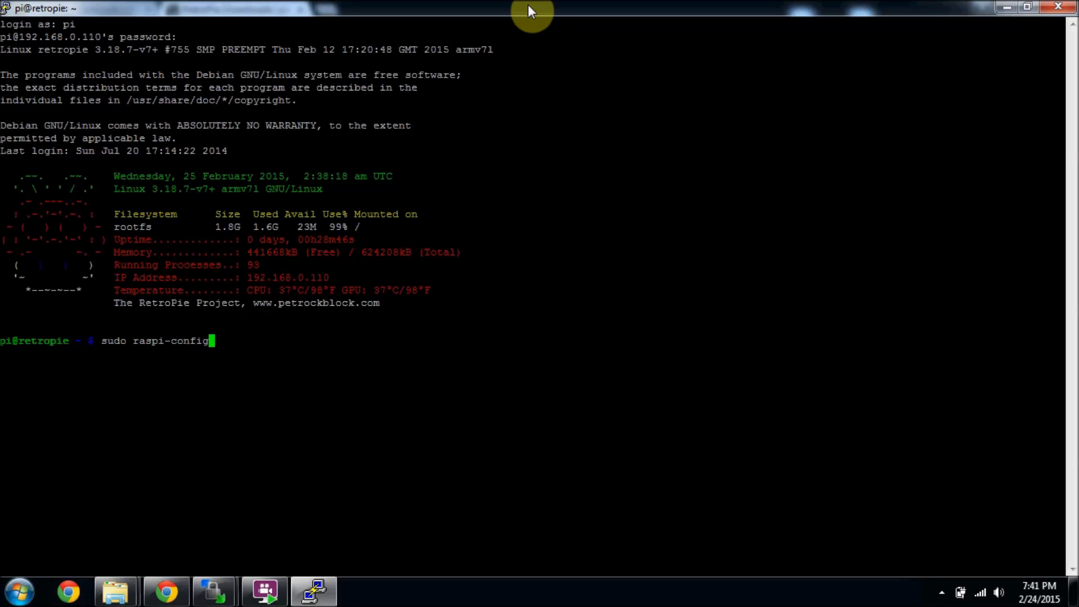
pyautogui.press('Return')
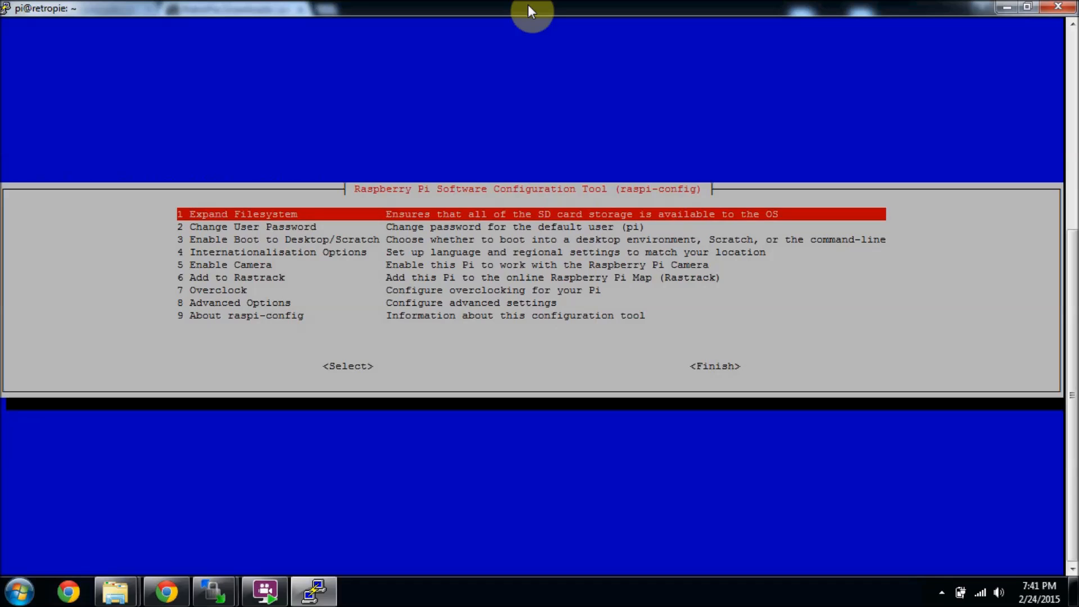